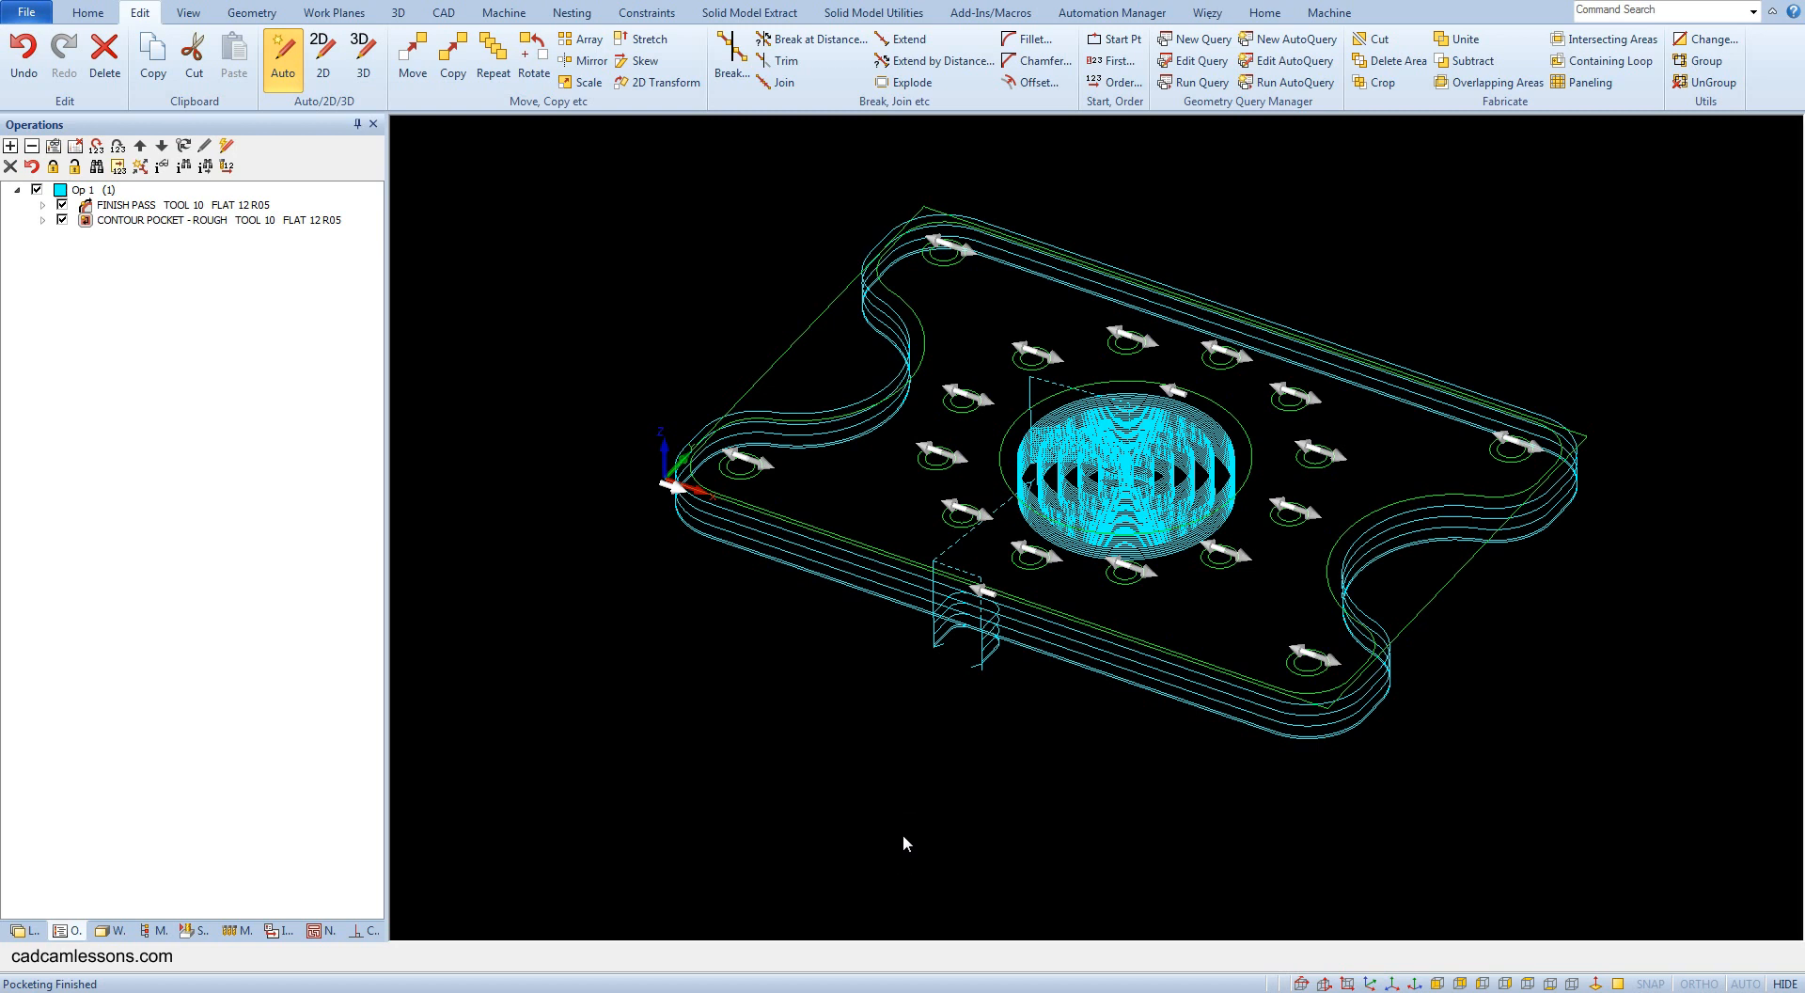
pyautogui.moveTo(416, 46)
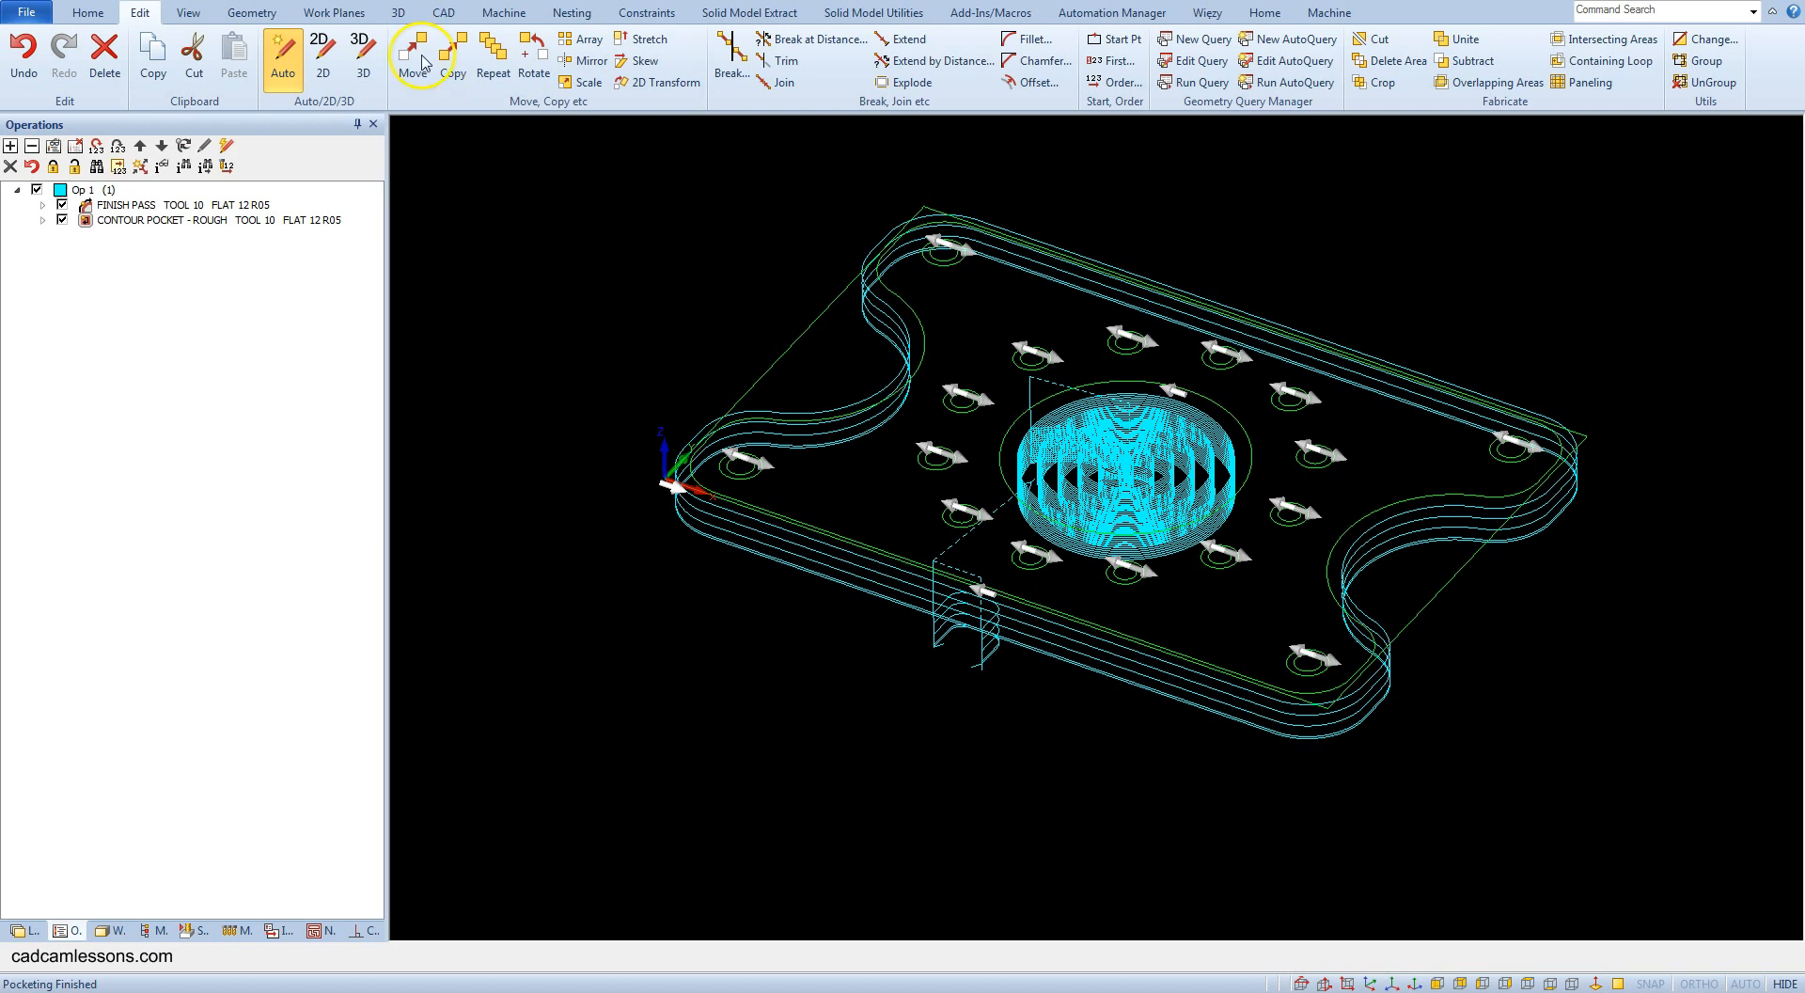
# Launch the Set Materials command from the 3D tab.
pyautogui.click(399, 12)
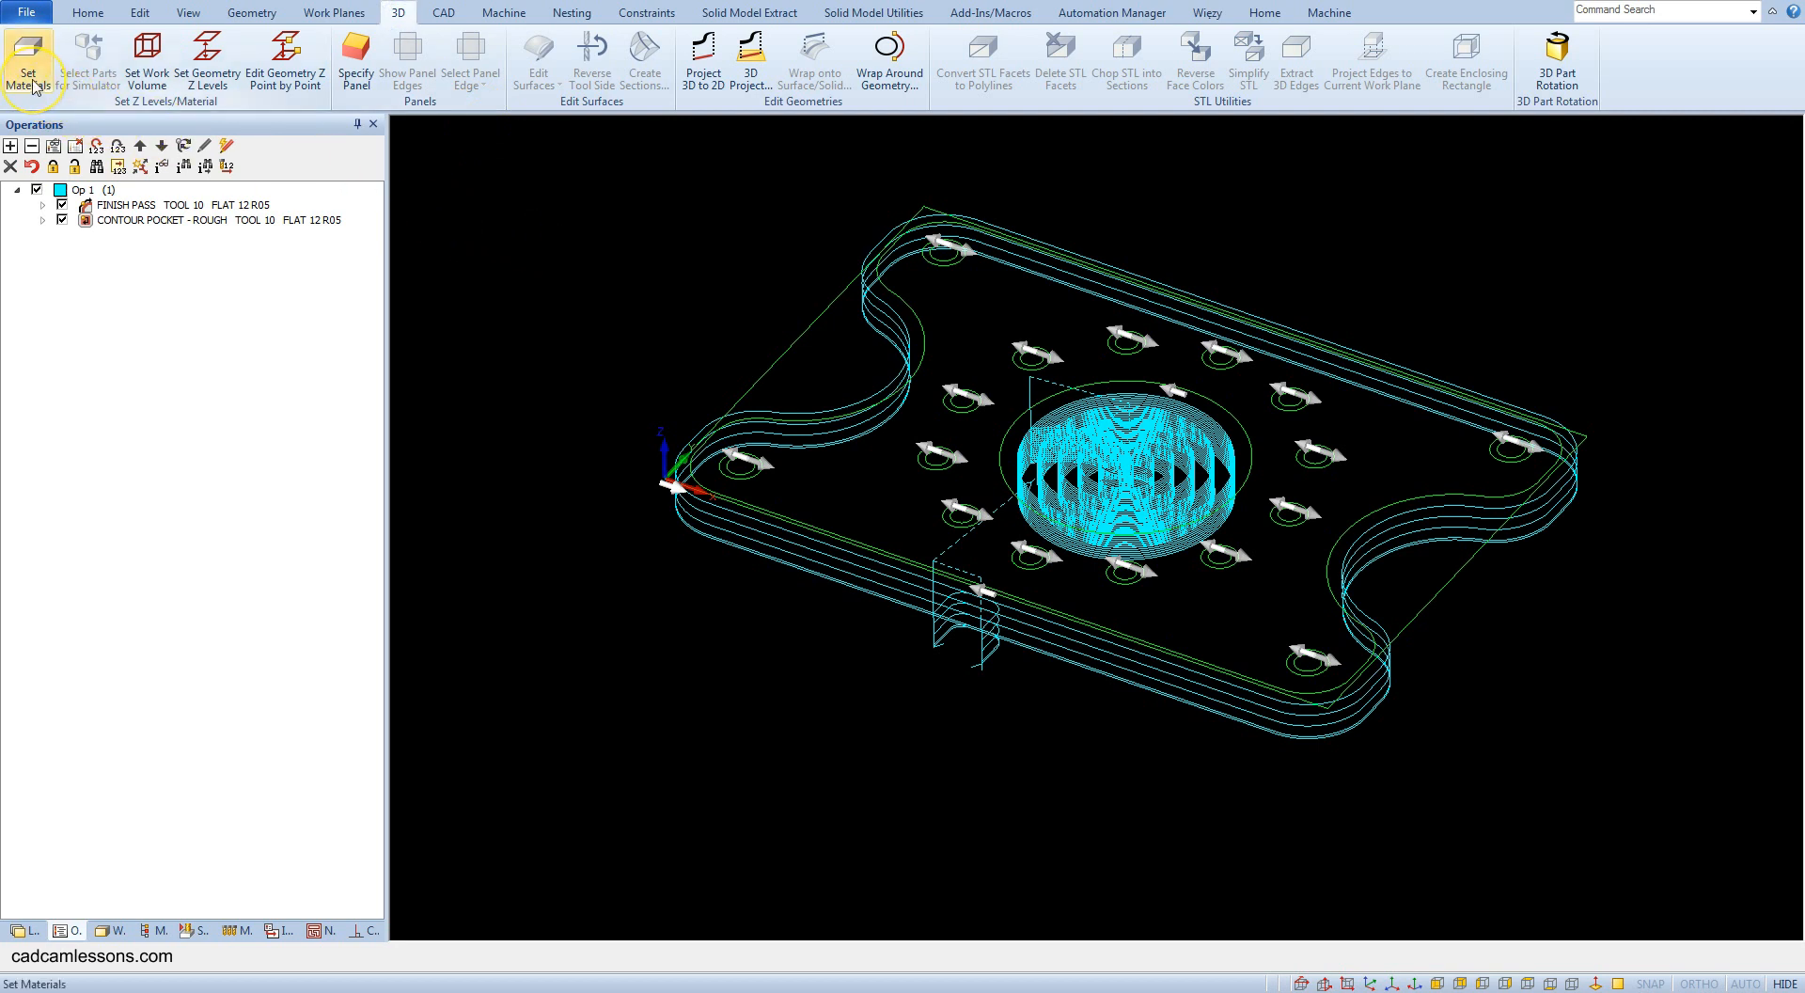
pyautogui.click(29, 57)
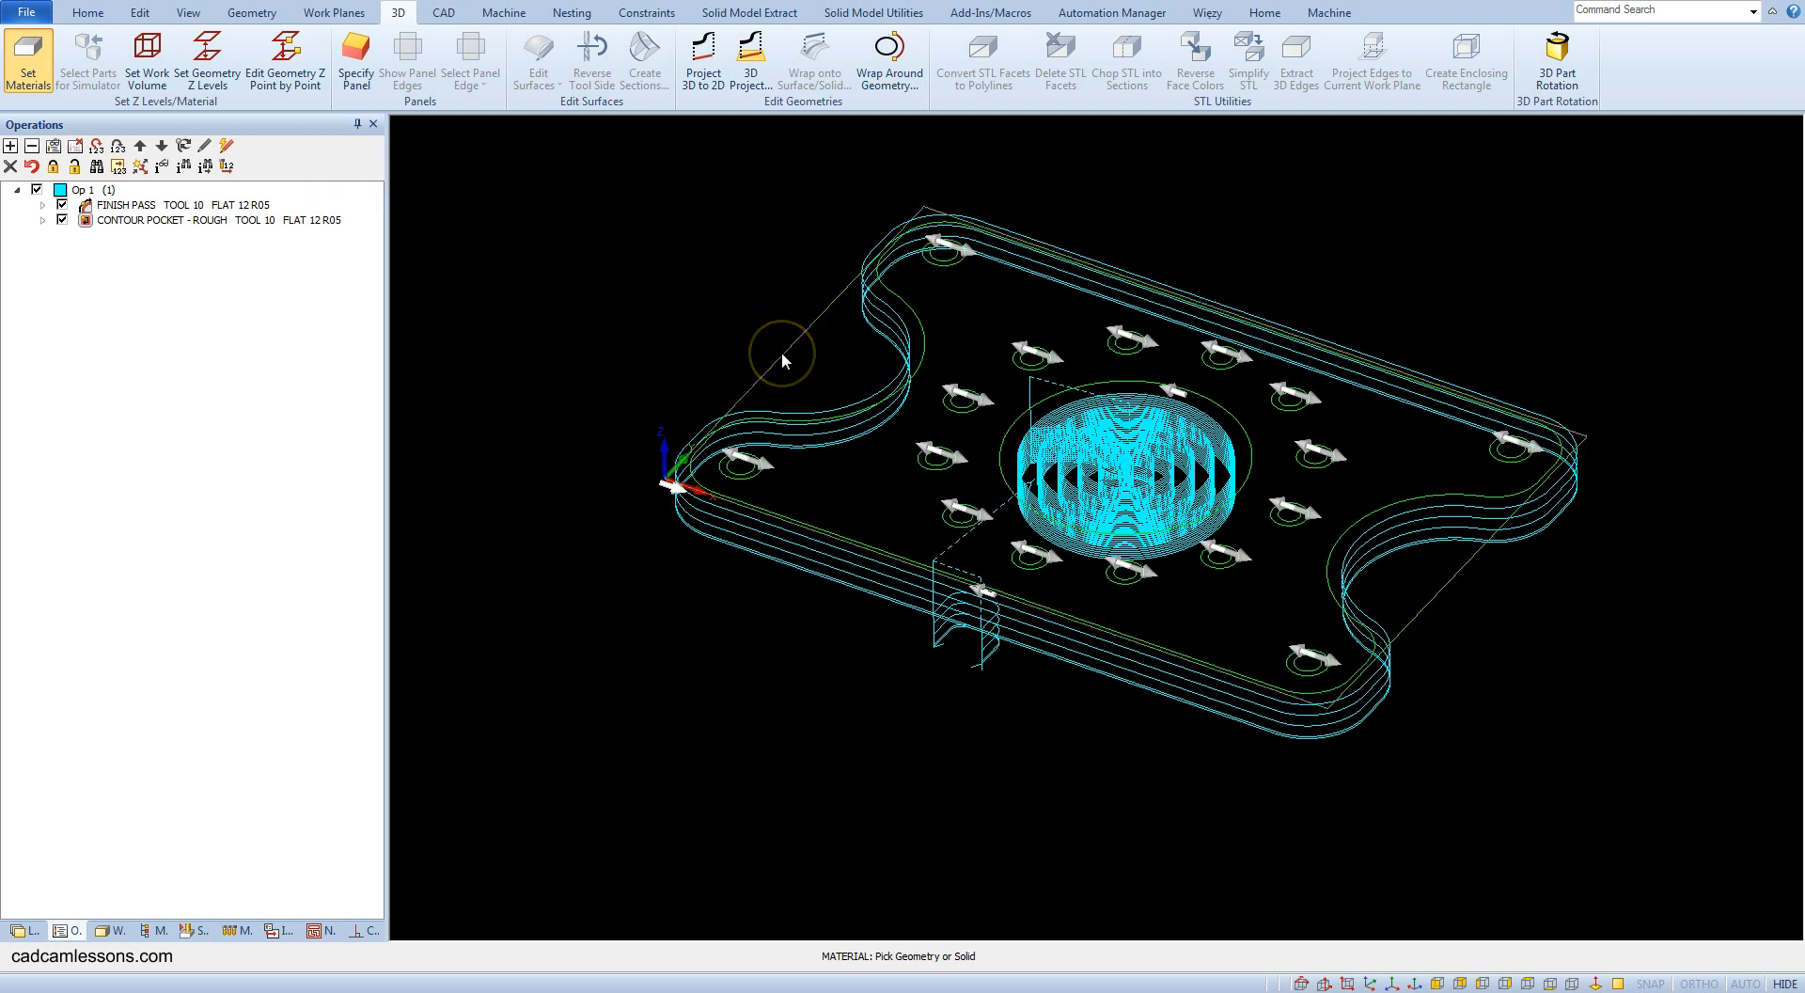
# Pick the outer boundary as stock outline and set material bottom Z to -18, top Z 0.
pyautogui.click(22, 52)
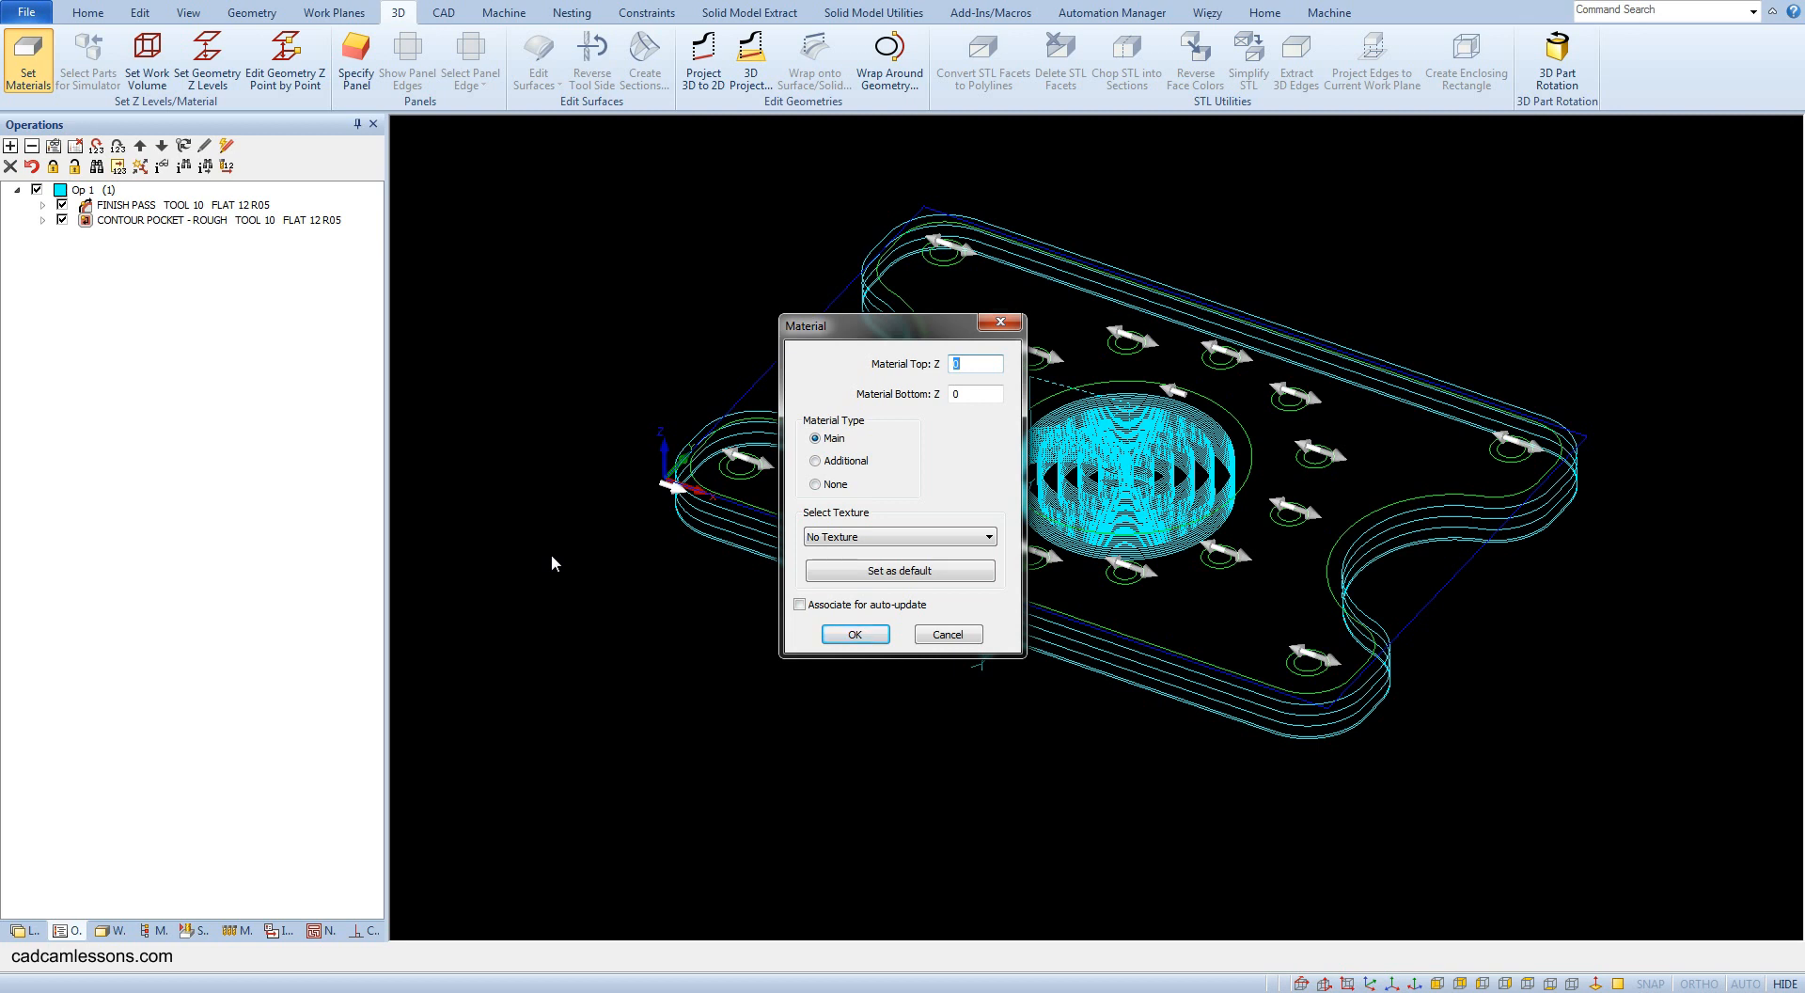
pyautogui.click(974, 364)
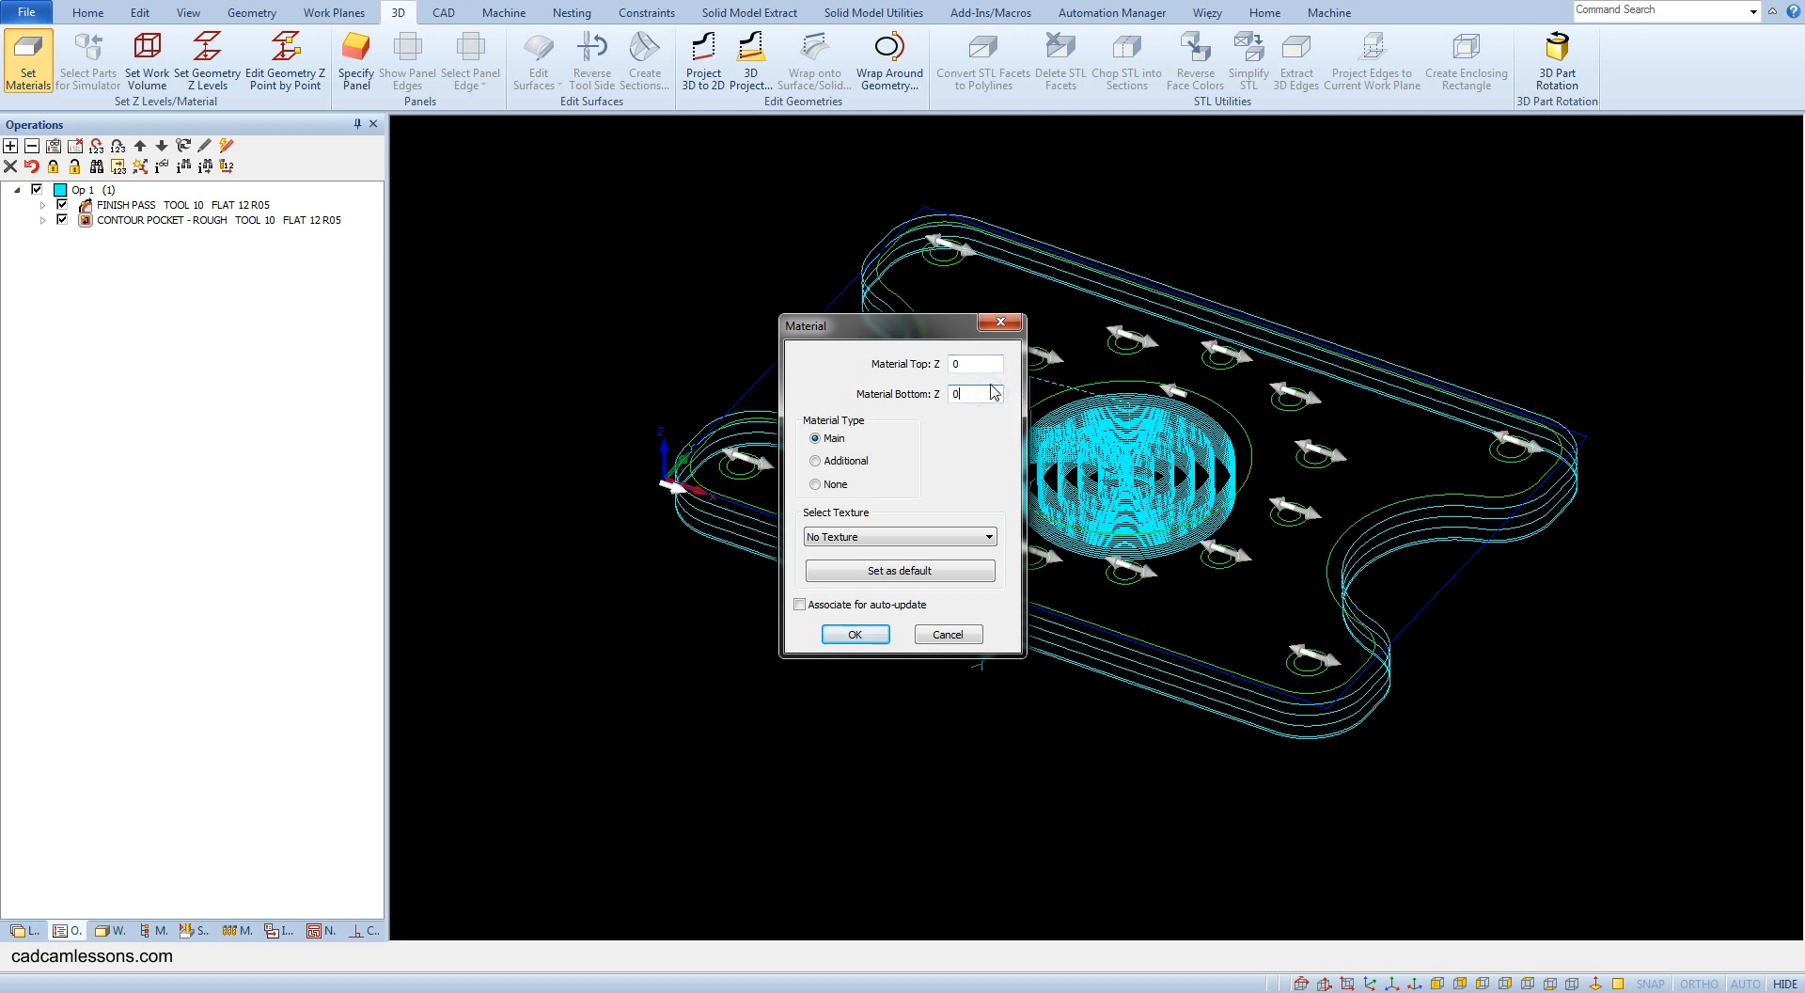
pyautogui.write('-18')
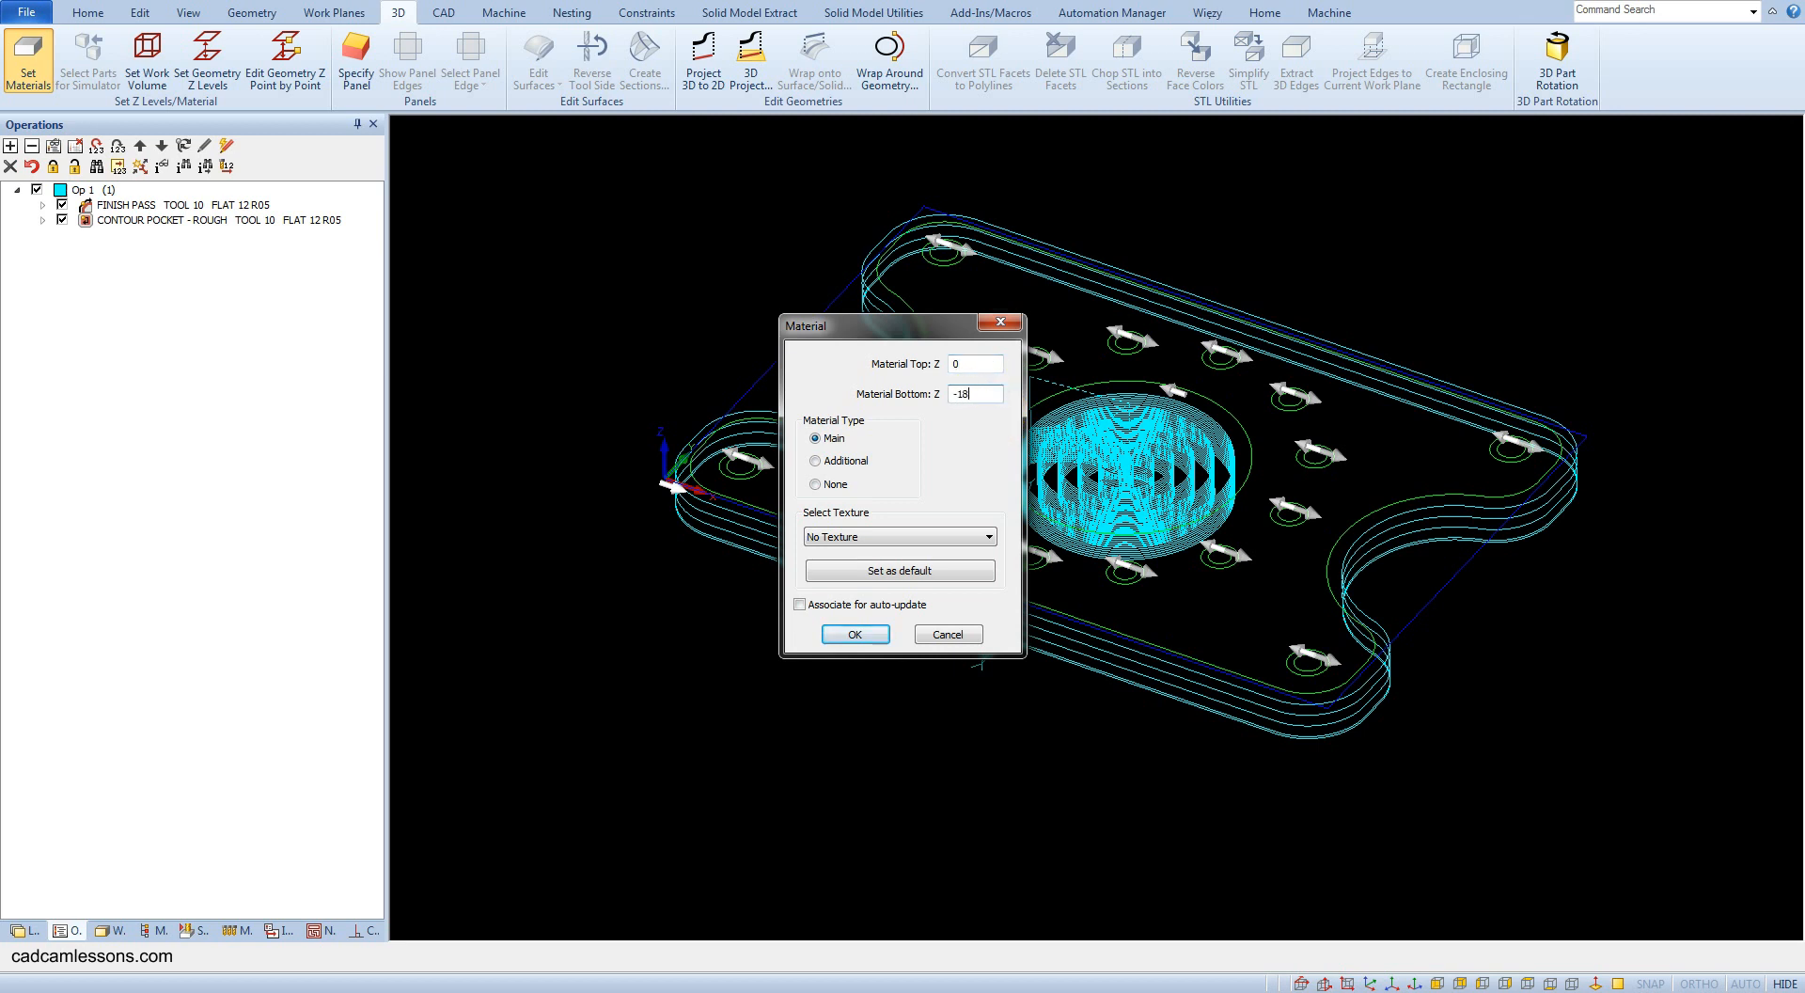
pyautogui.moveTo(957, 284)
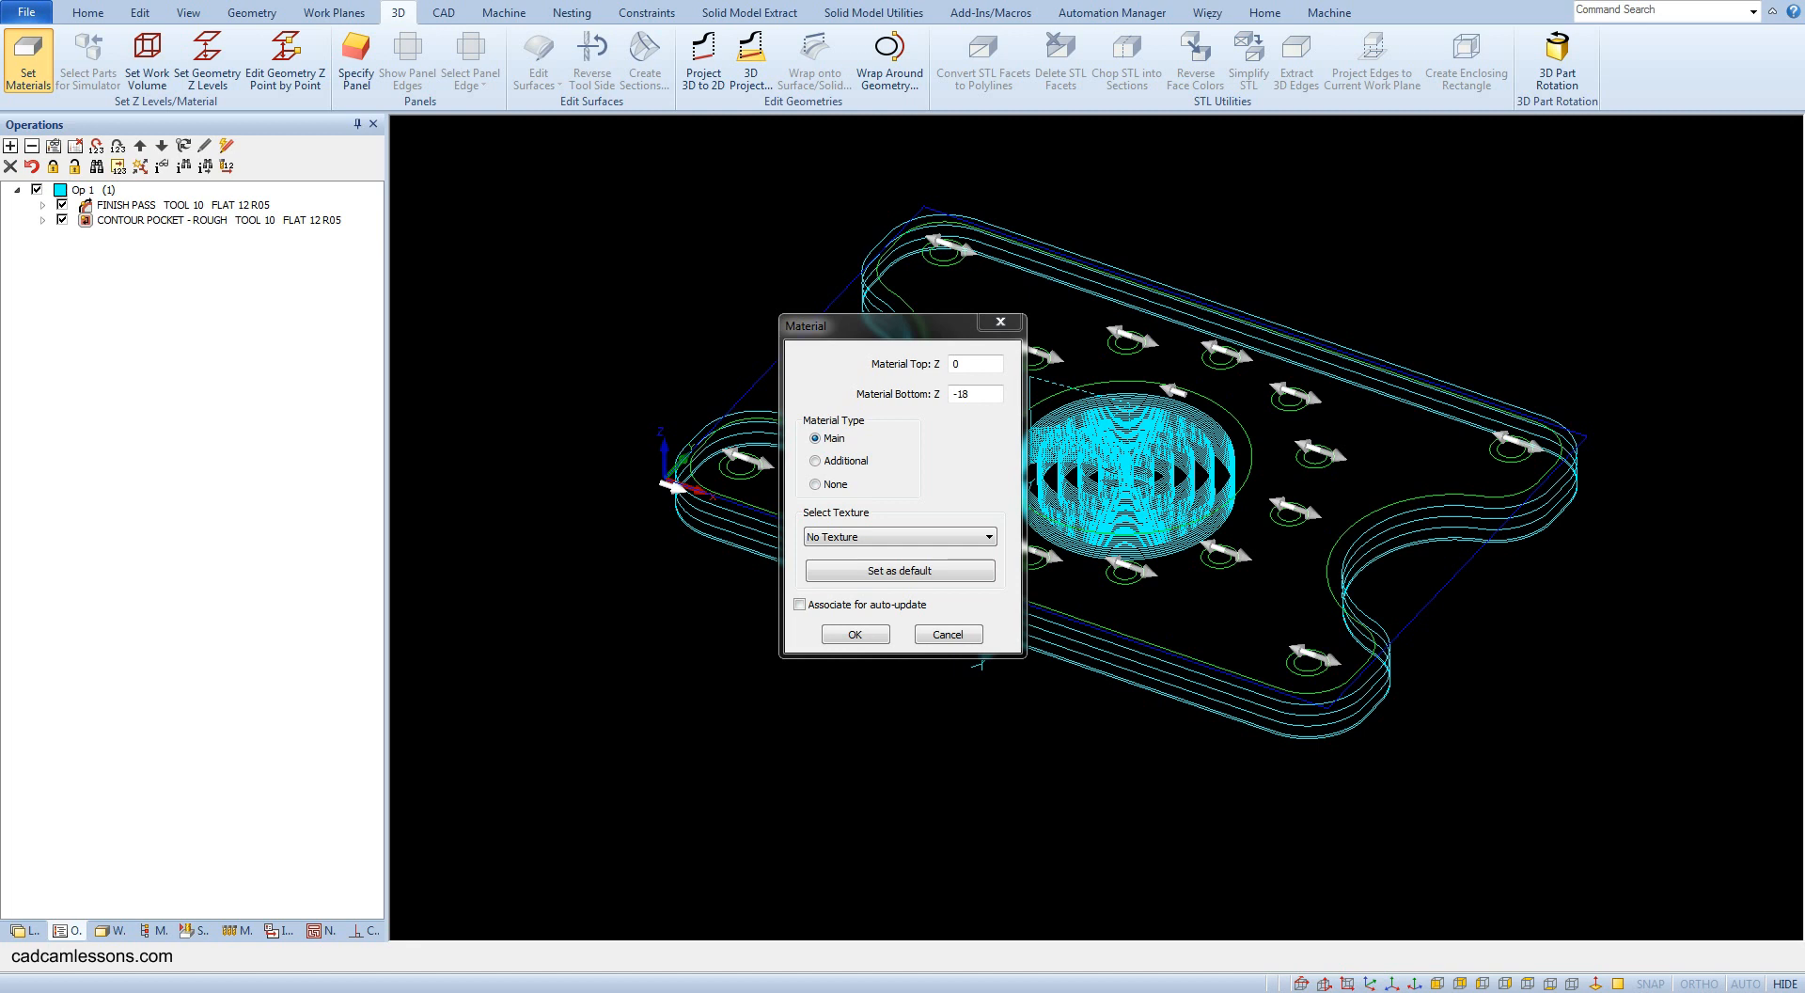
pyautogui.moveTo(1791, 459)
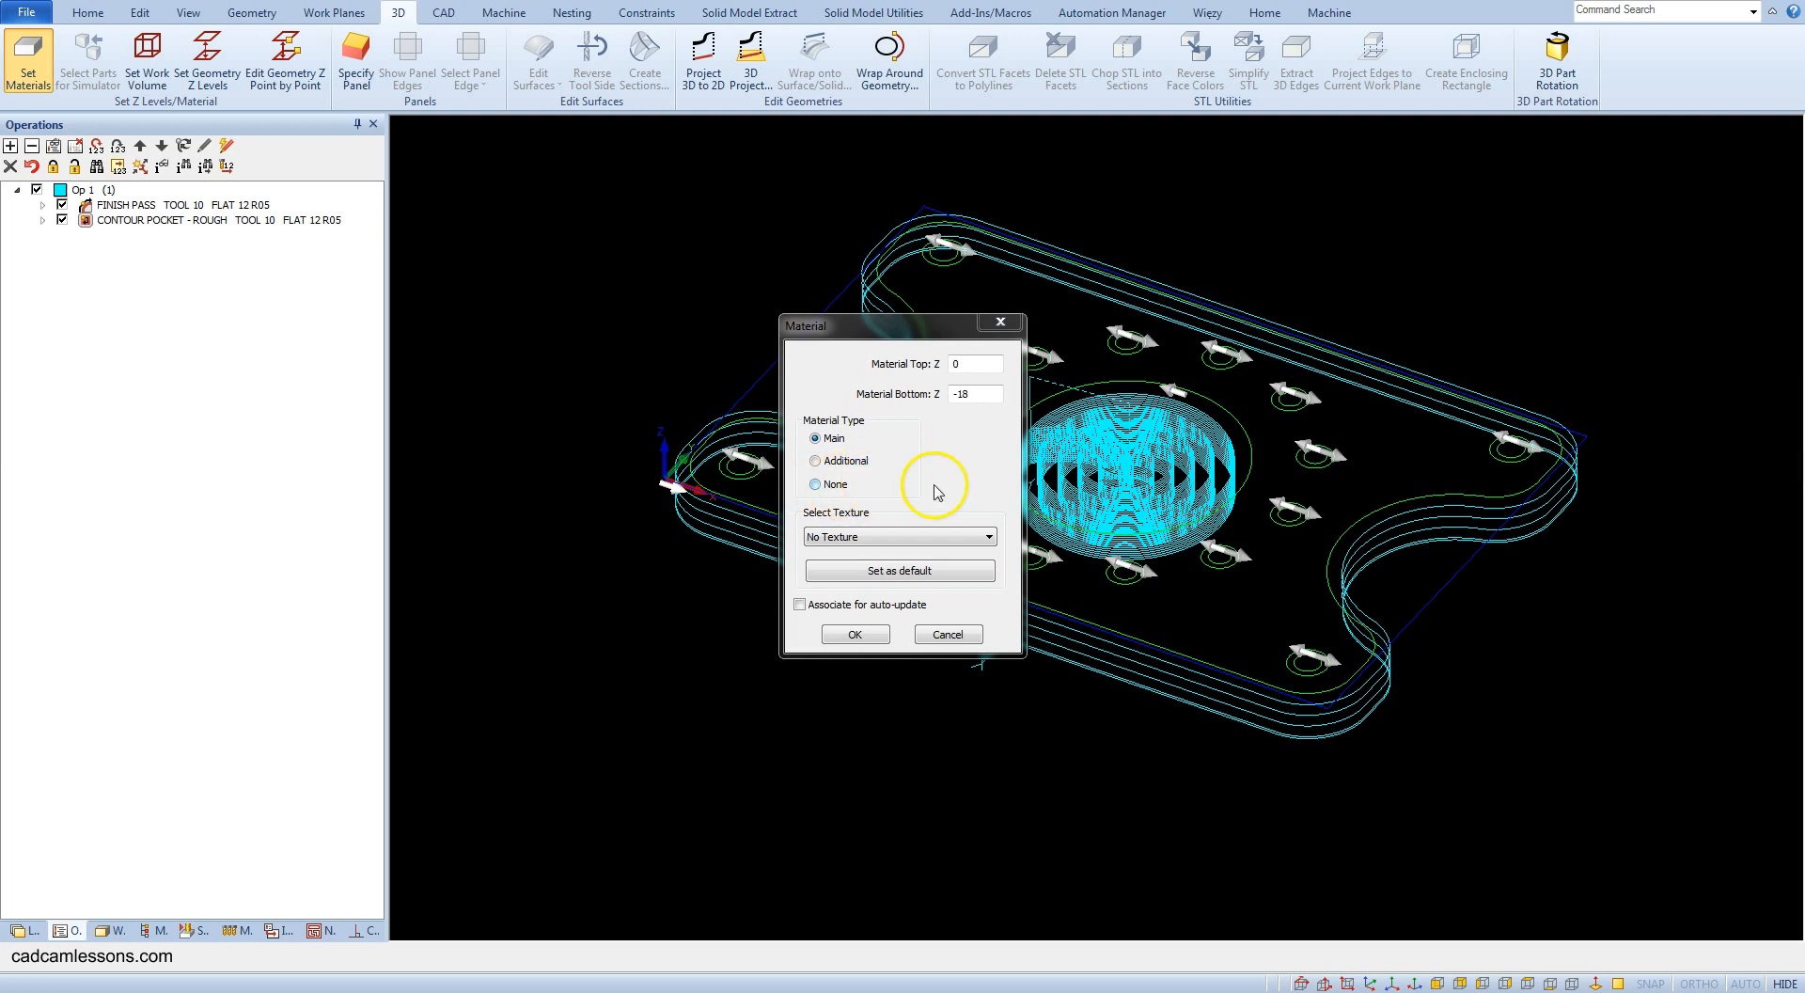
pyautogui.moveTo(985, 481)
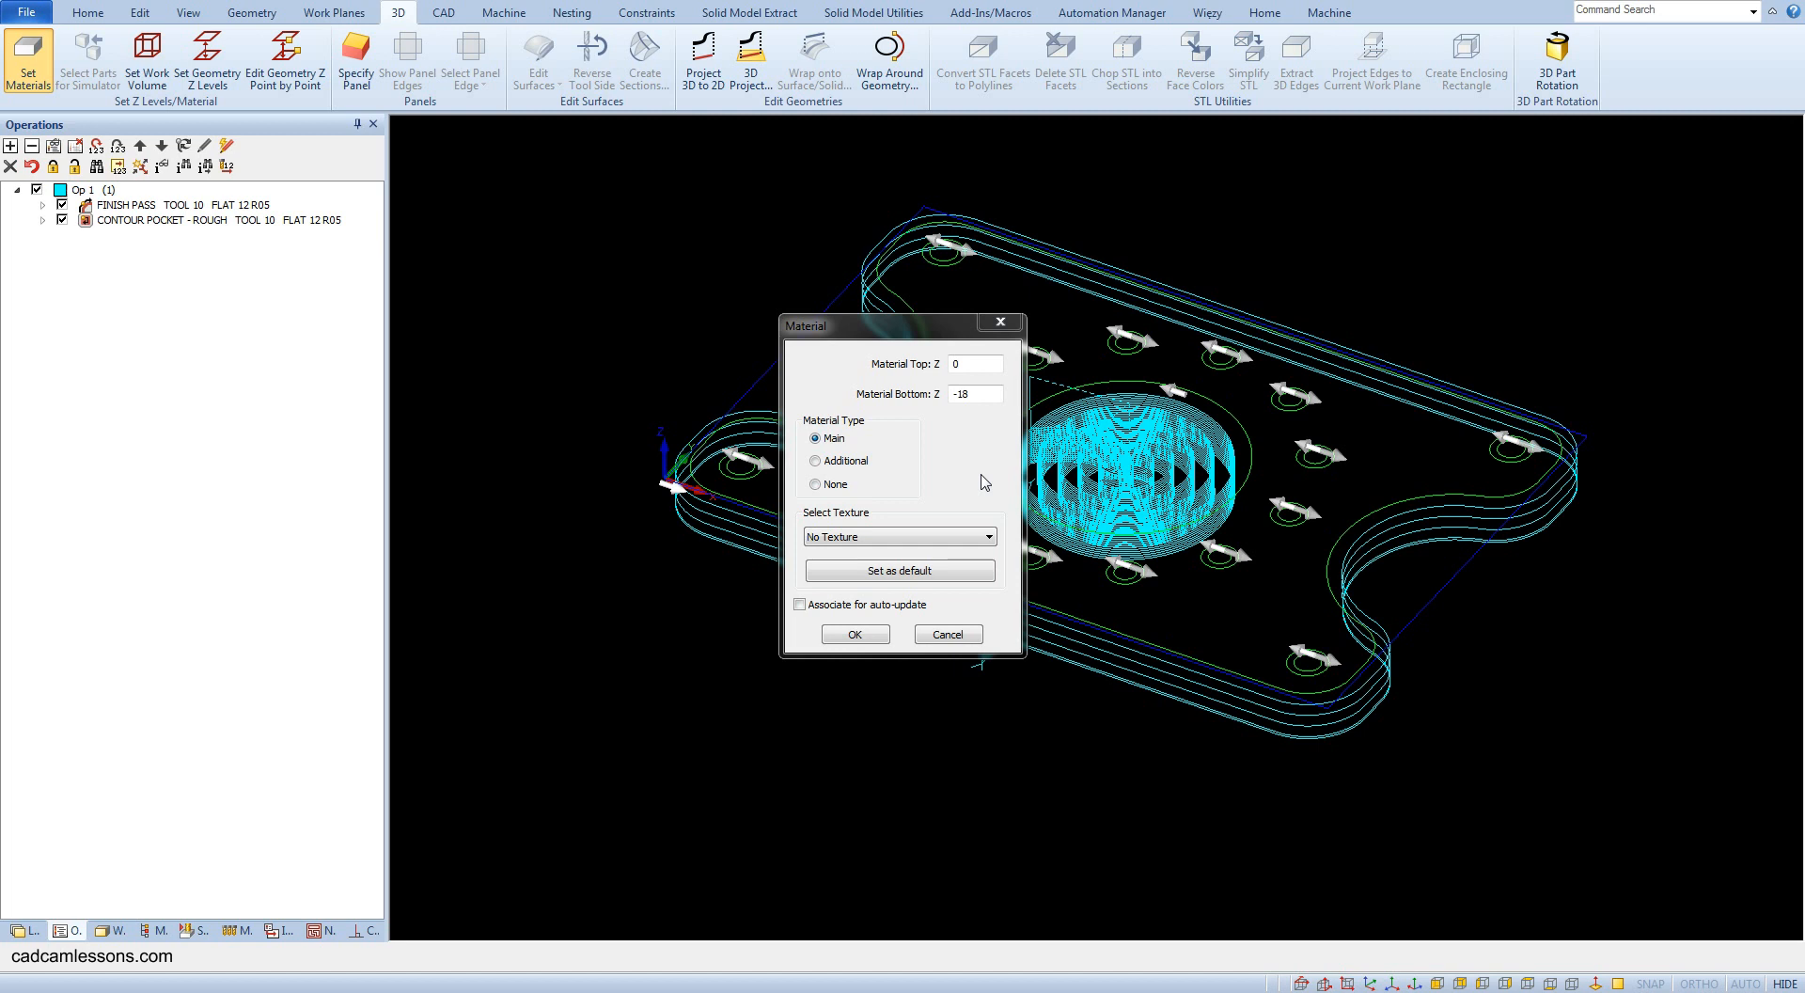
pyautogui.moveTo(974, 481)
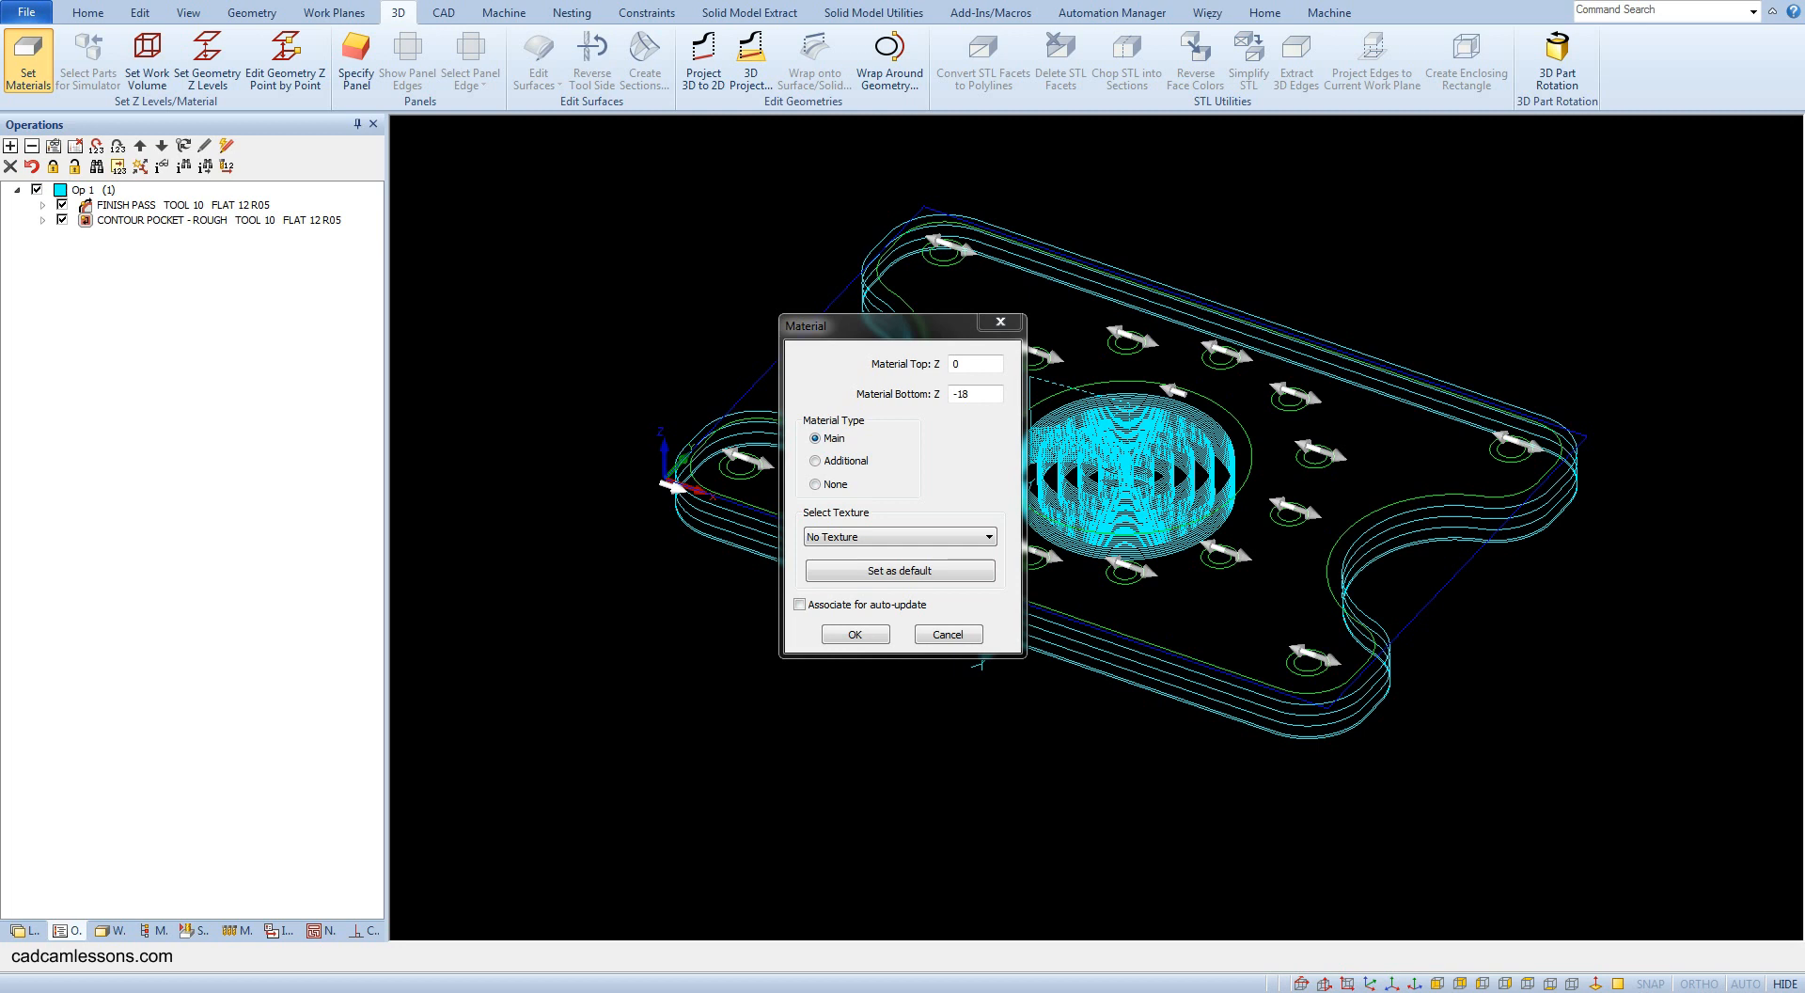
pyautogui.moveTo(1432, 653)
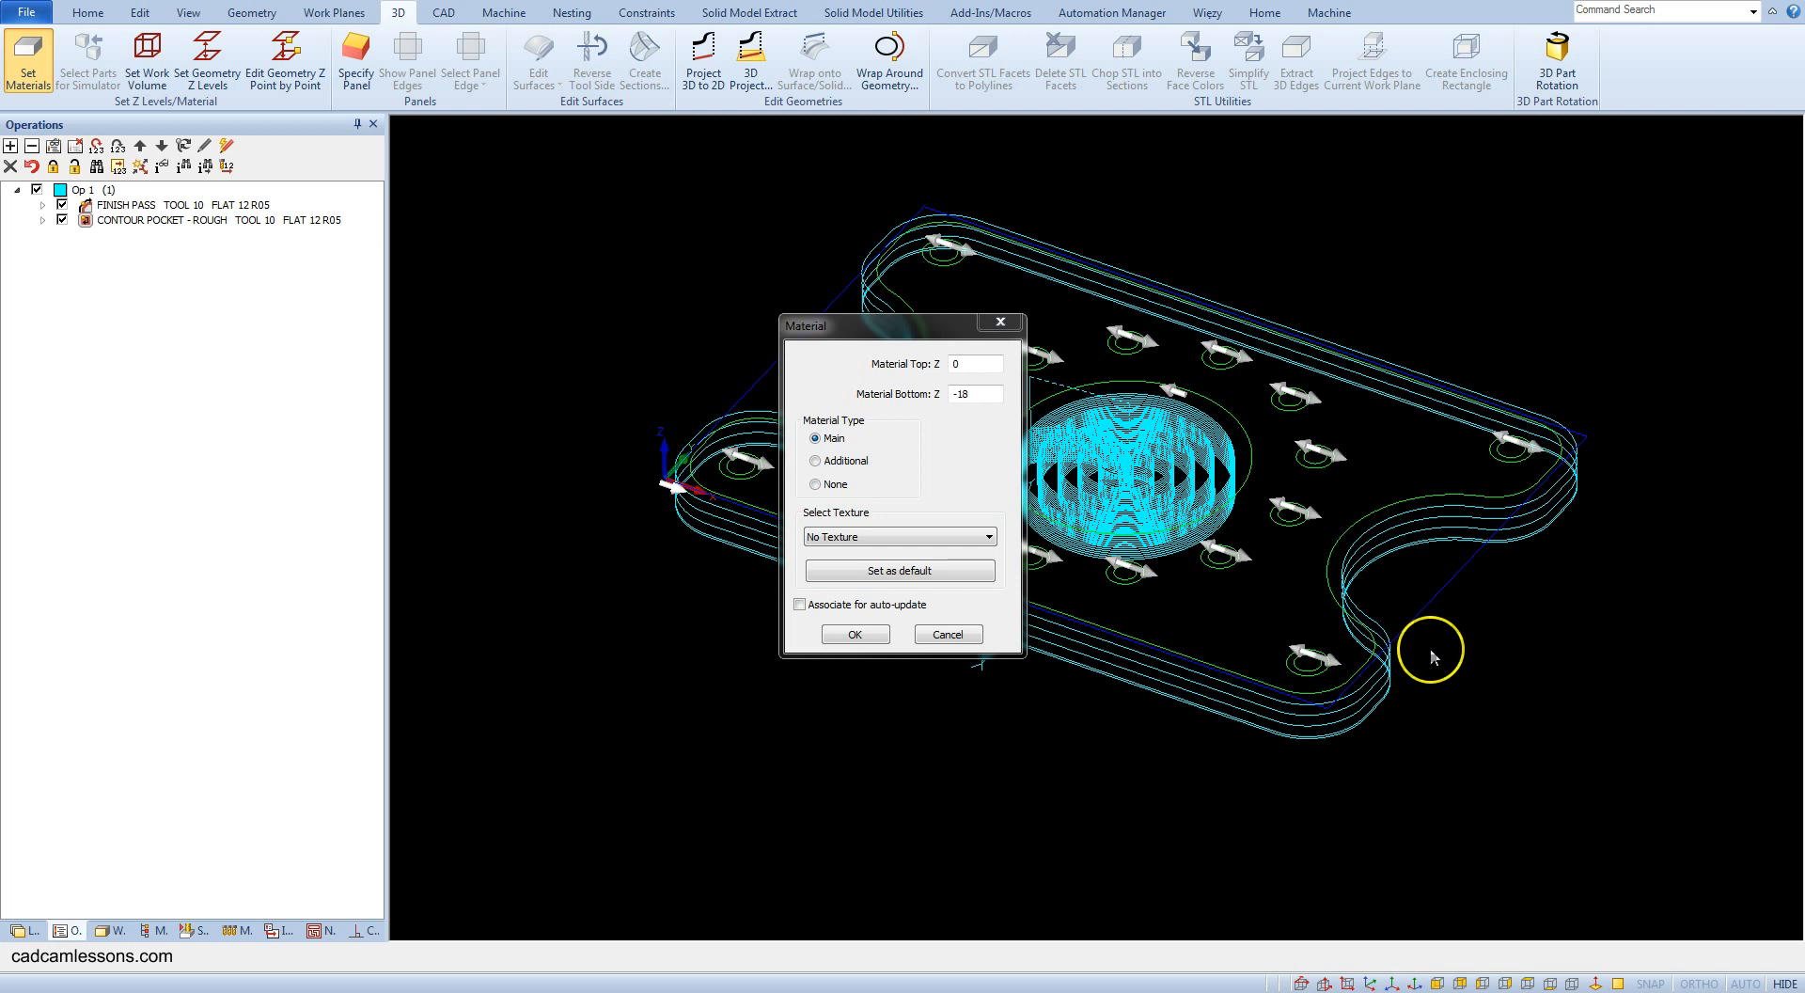
# Confirm the Material dialog to create the 18 mm deep stock block.
pyautogui.click(855, 634)
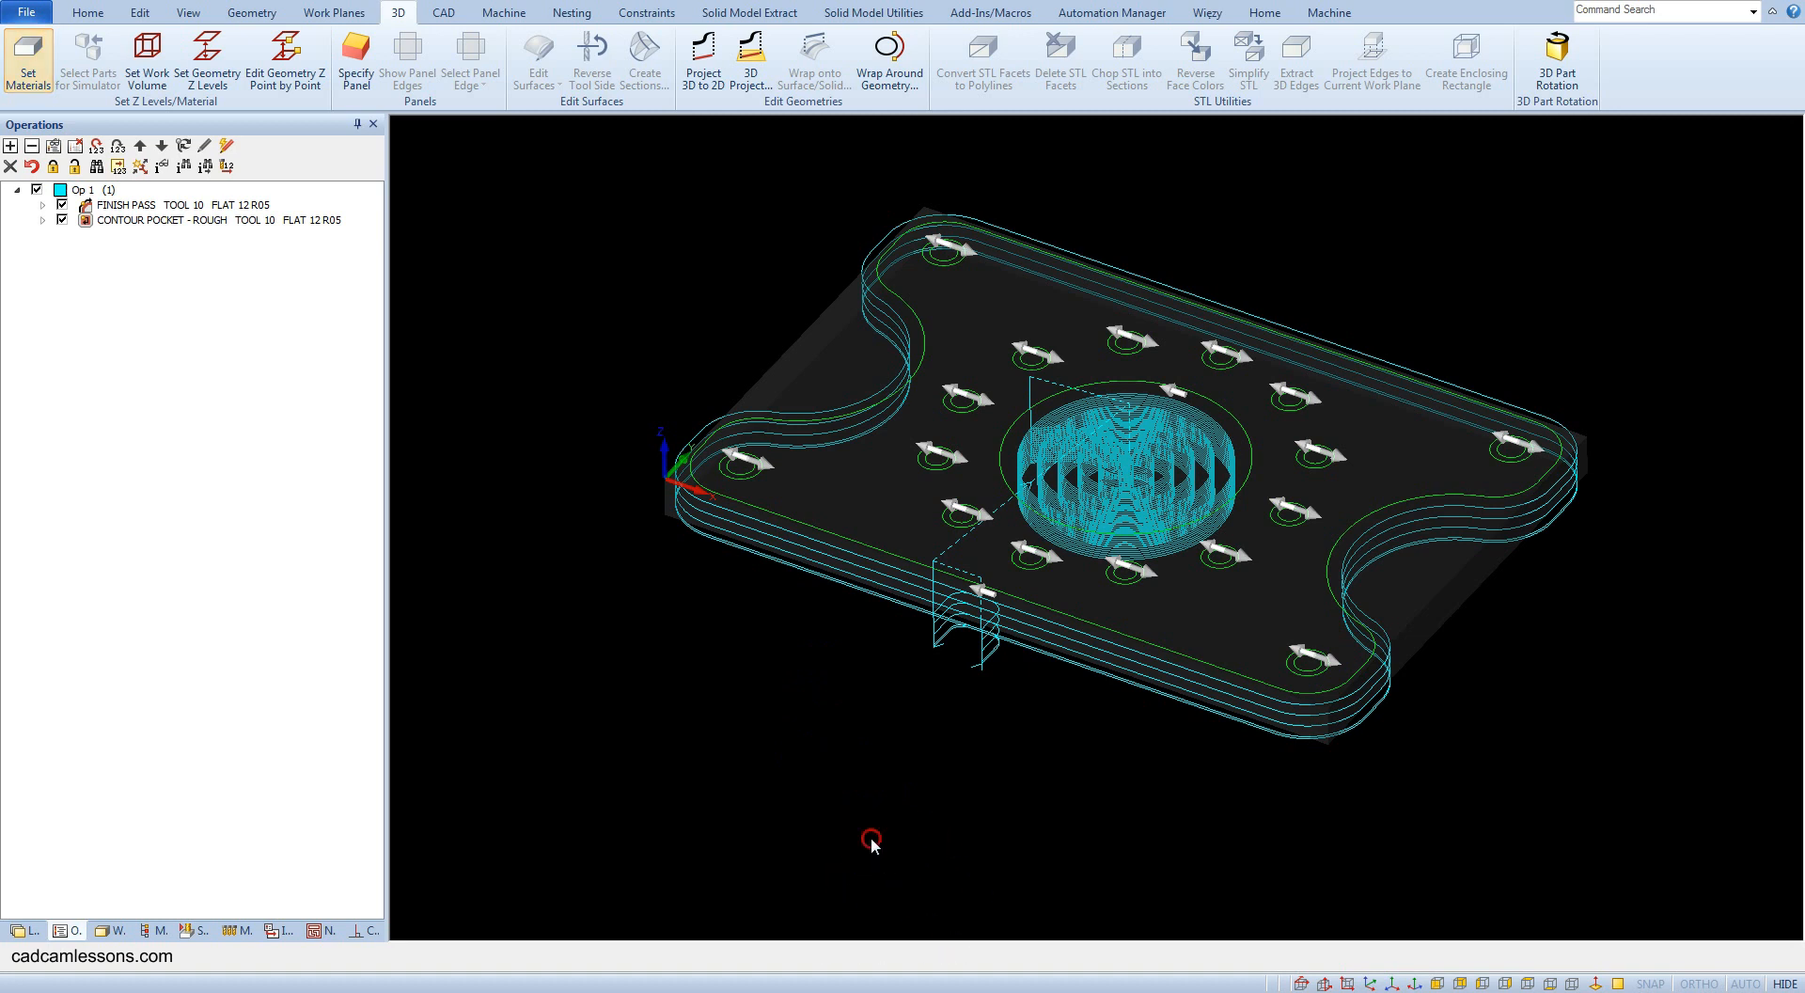
pyautogui.moveTo(532, 518)
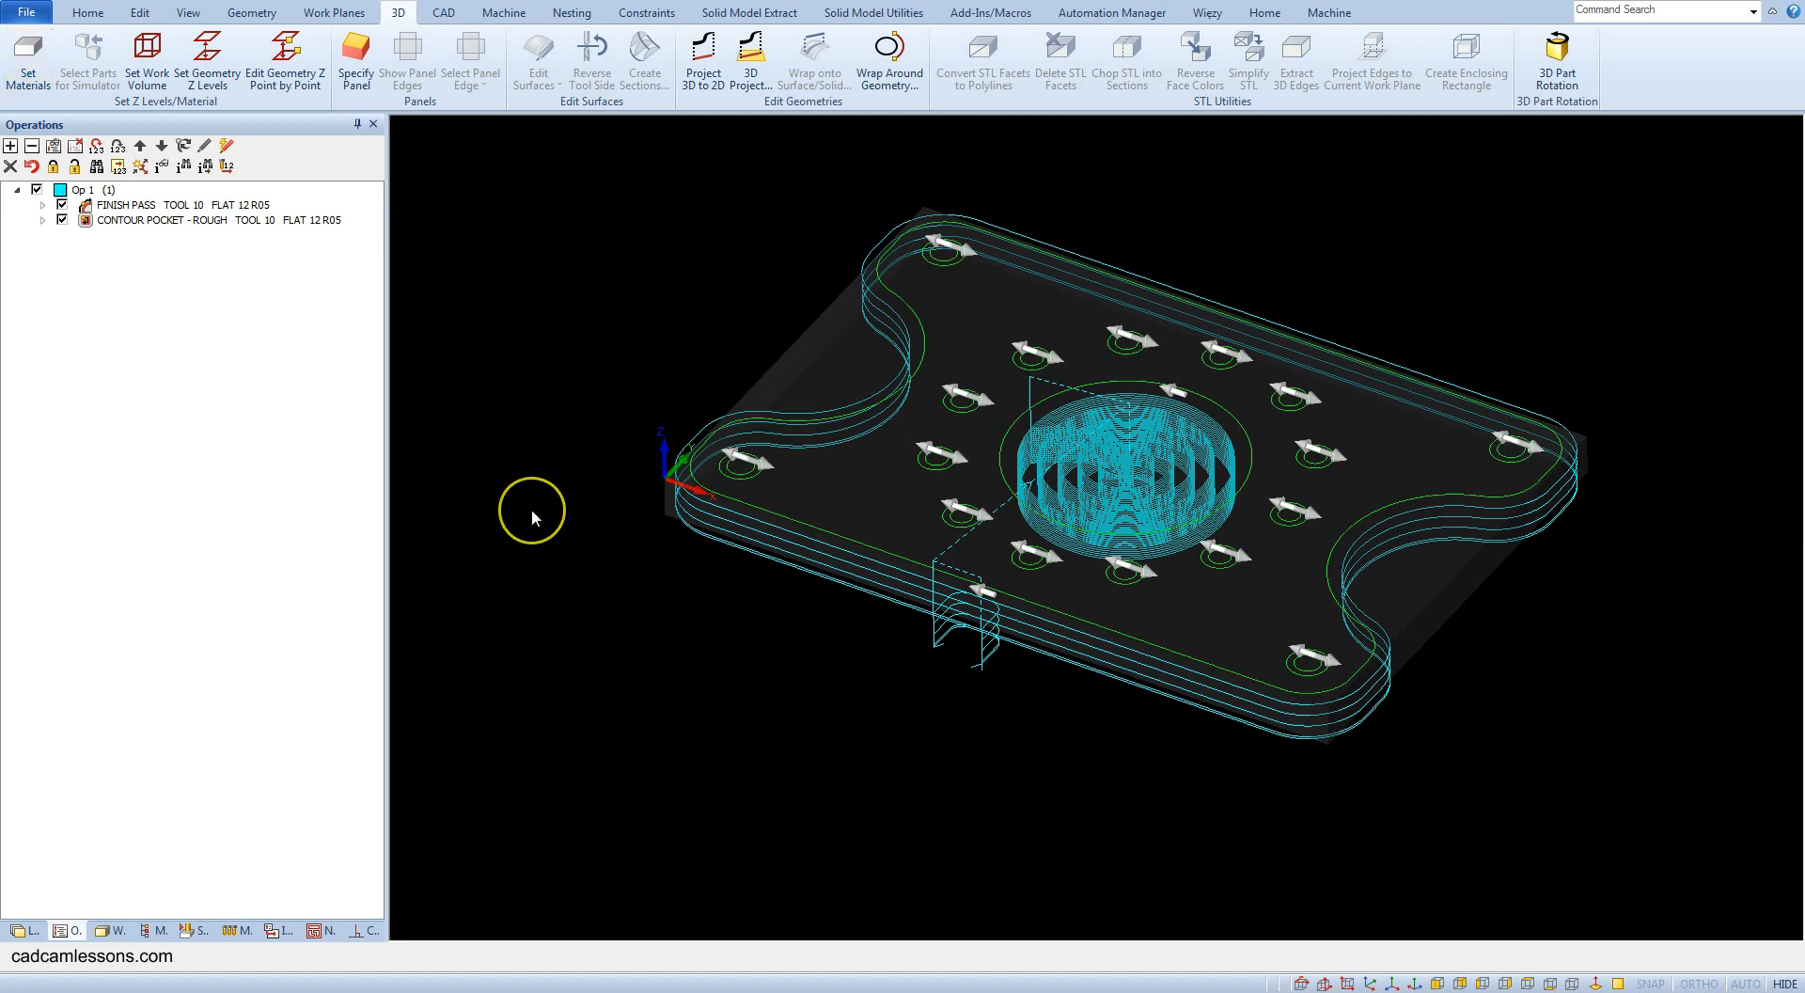